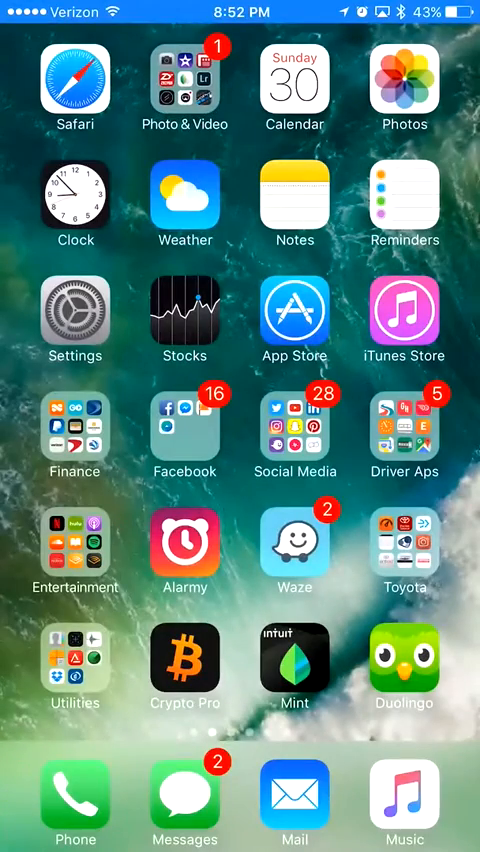
Launch Snapchat from the Home Screen to start the black 'Today' snap.
{"action": "left_click", "coordinate": [184, 88]}
{"action": "type", "text": "Today"}
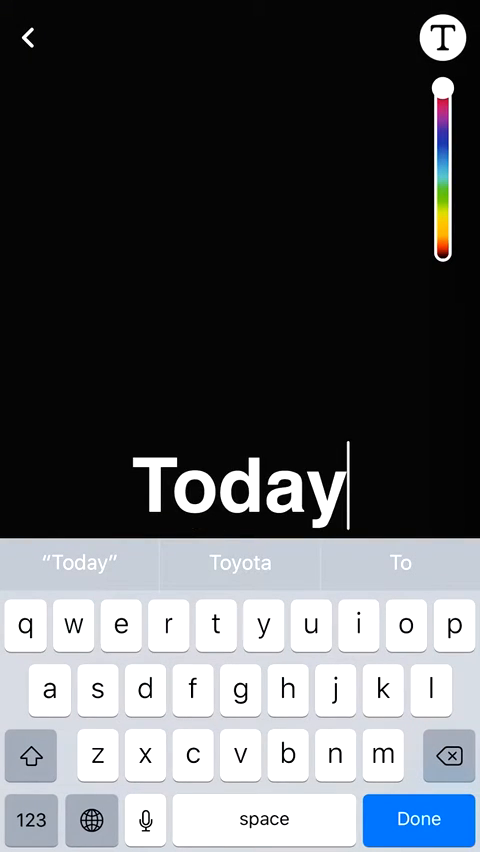
Save the 'Today' snap, then trim the caption to 'Toda' and finish editing it.
{"action": "left_click", "coordinate": [418, 820]}
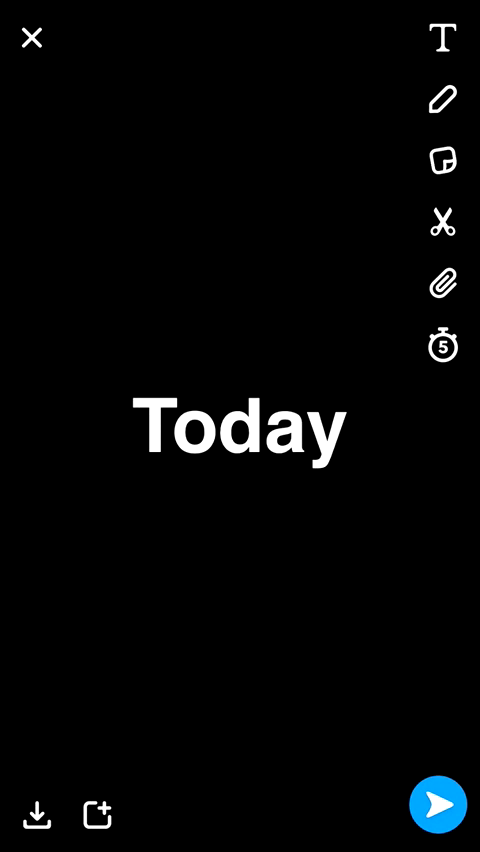
{"action": "left_click", "coordinate": [40, 814]}
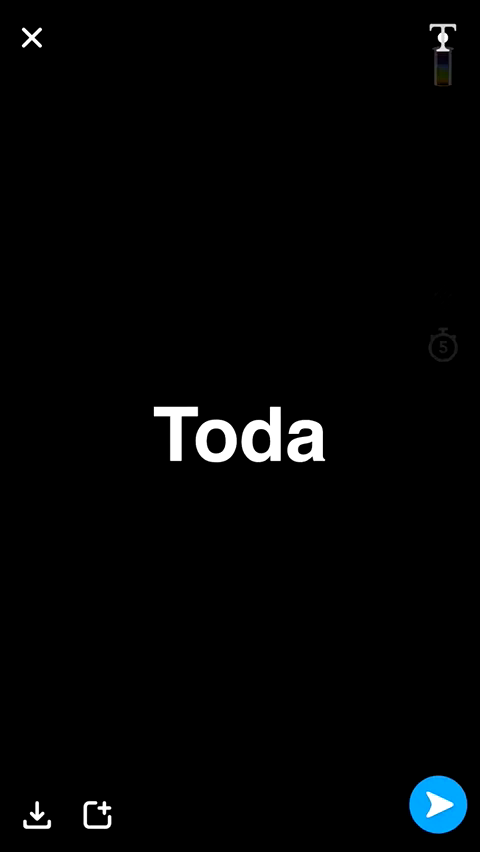
{"action": "left_click", "coordinate": [444, 36]}
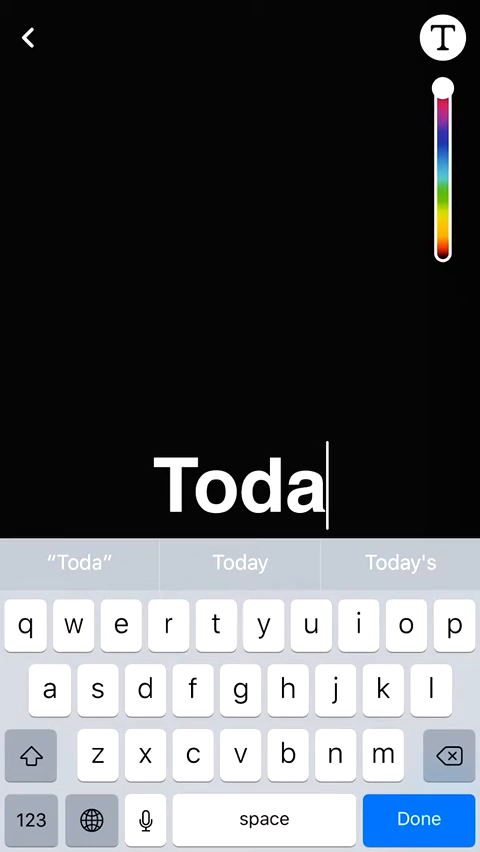
{"action": "left_click", "coordinate": [452, 756]}
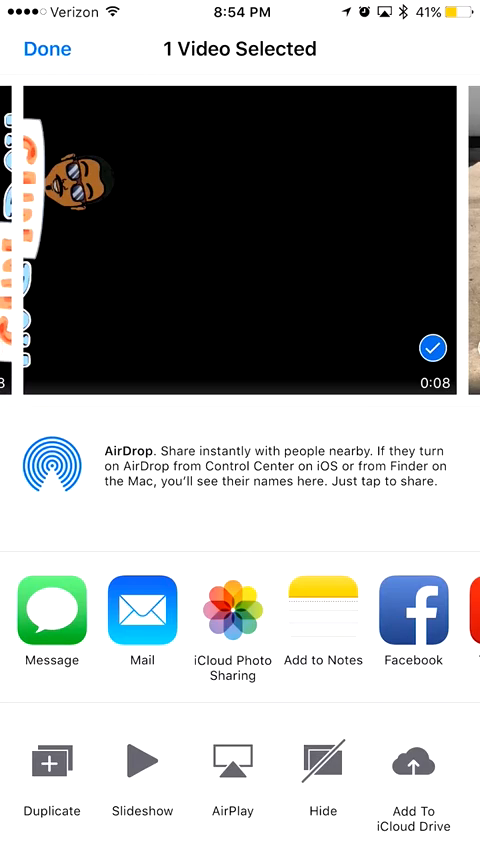
Dismiss the video's share sheet and close the Photo & Video folder back to the Home Screen.
{"action": "left_click", "coordinate": [46, 48]}
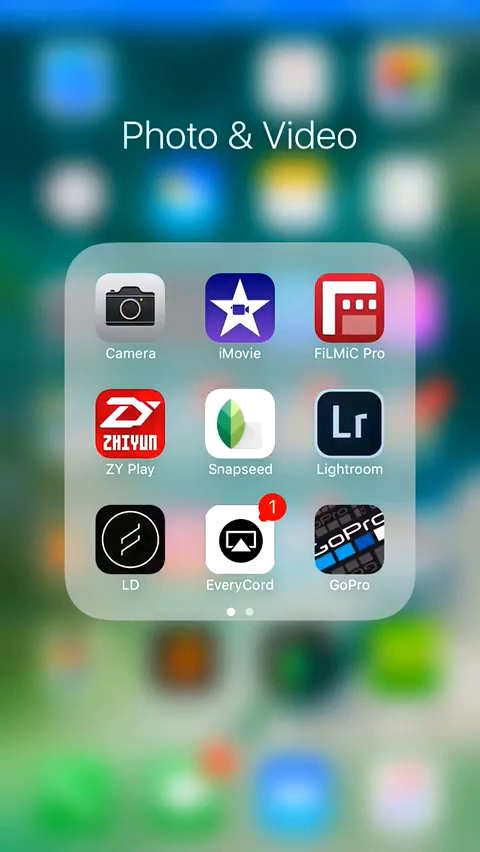
{"action": "left_click", "coordinate": [240, 700]}
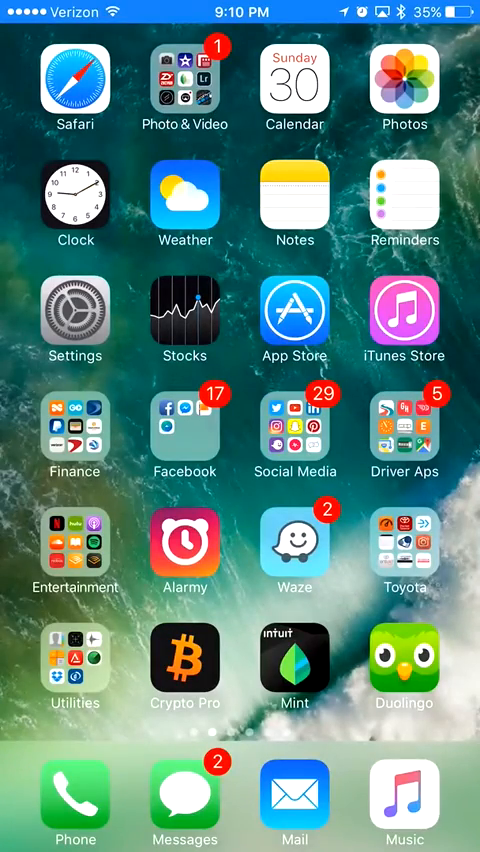